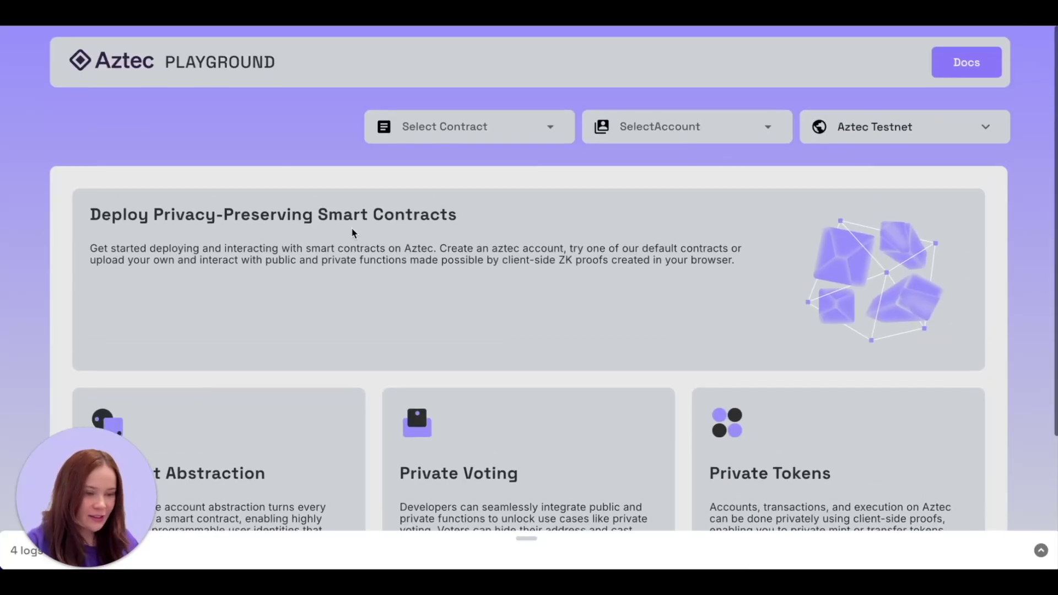
Start a new account from the account selector, with ECDSA R1 and sponsored fees preset.
{"action": "scroll", "scroll_direction": "down", "scroll_amount": 3}
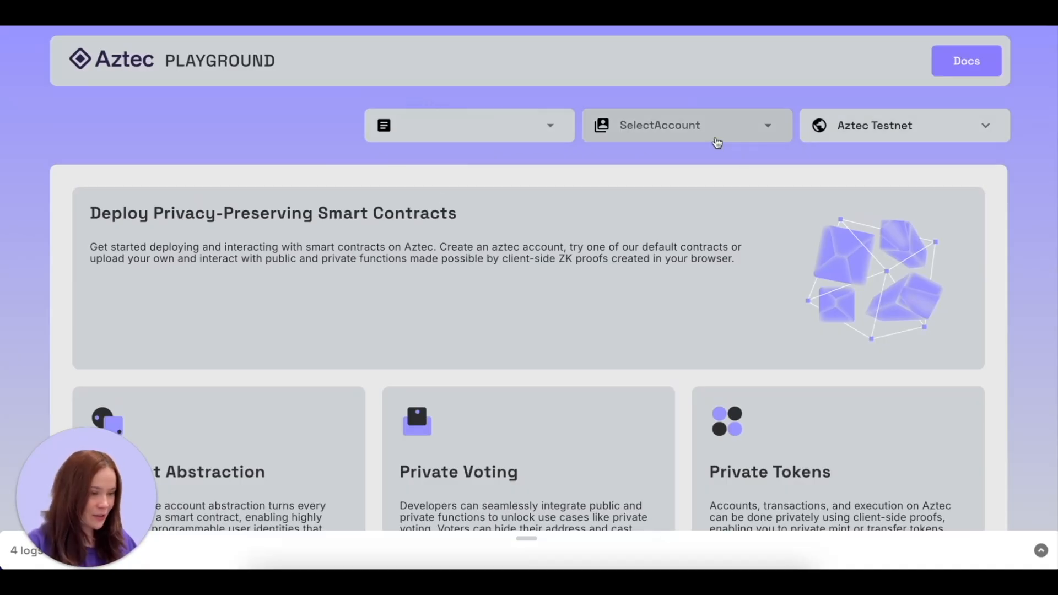
{"action": "left_click", "coordinate": [687, 125]}
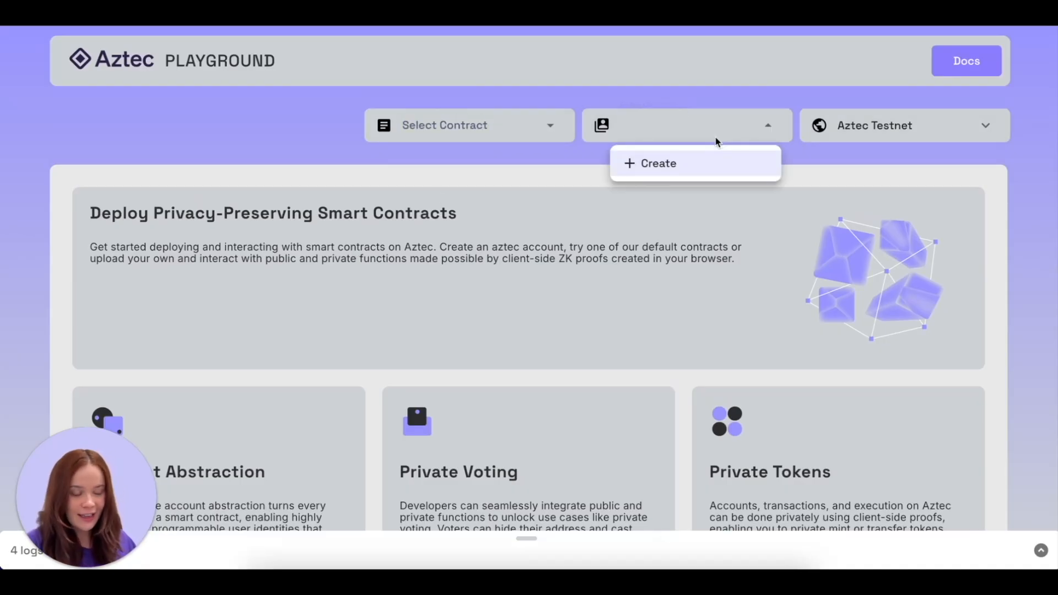
{"action": "left_click", "coordinate": [658, 163]}
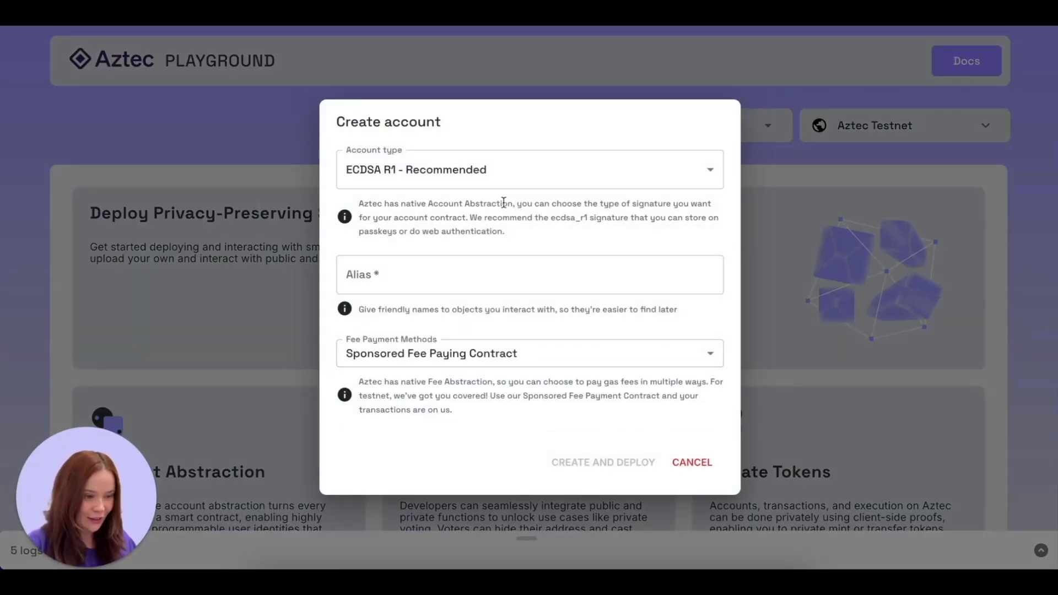
{"action": "mouse_move", "coordinate": [526, 153]}
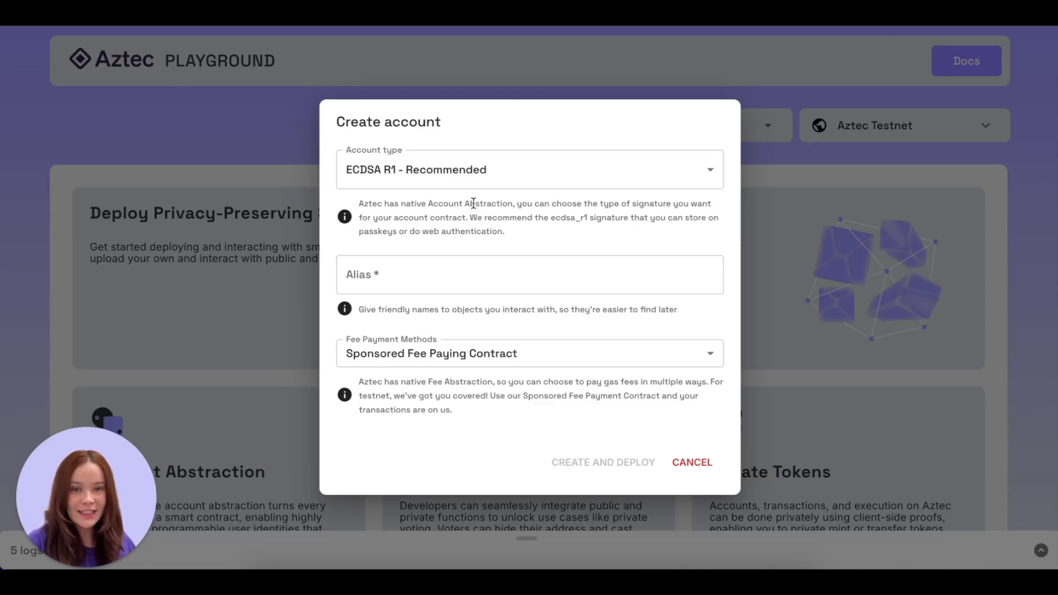
{"action": "mouse_move", "coordinate": [439, 138]}
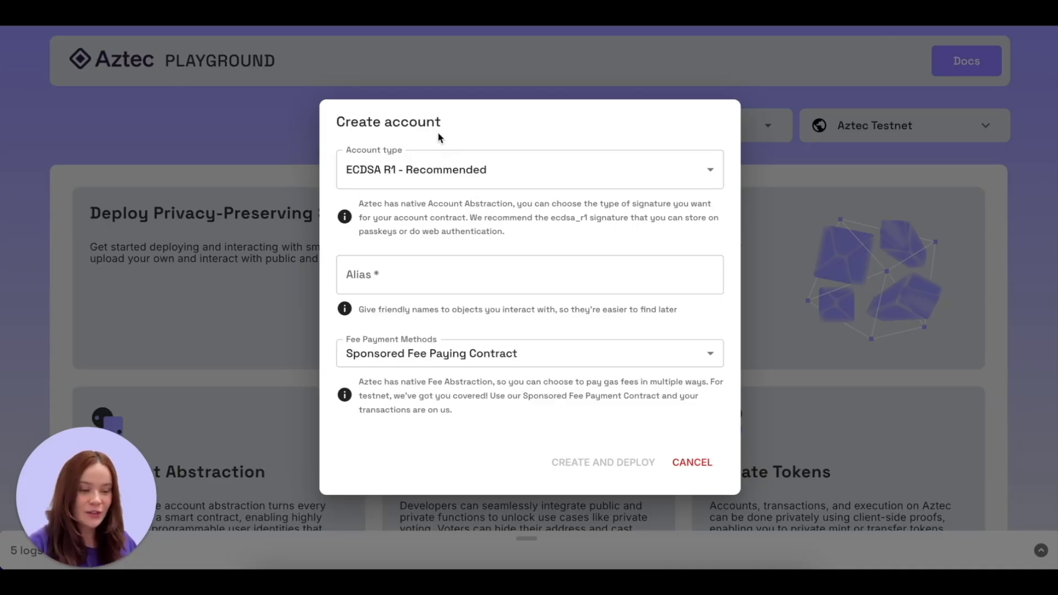
Enter 'account' as the new account's alias via the suggestion list.
{"action": "type", "text": "a"}
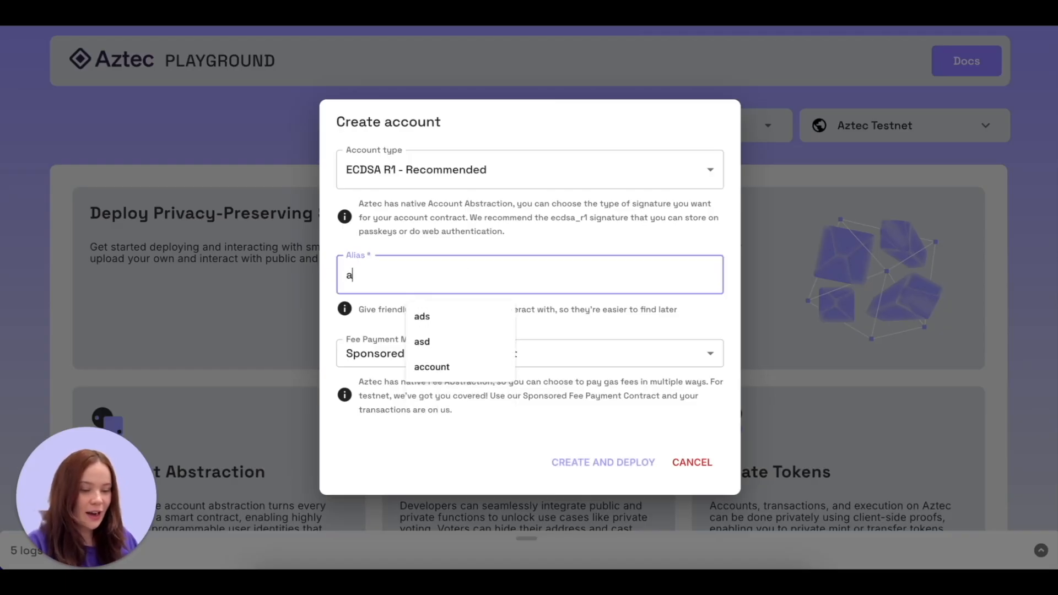
{"action": "left_click", "coordinate": [431, 366]}
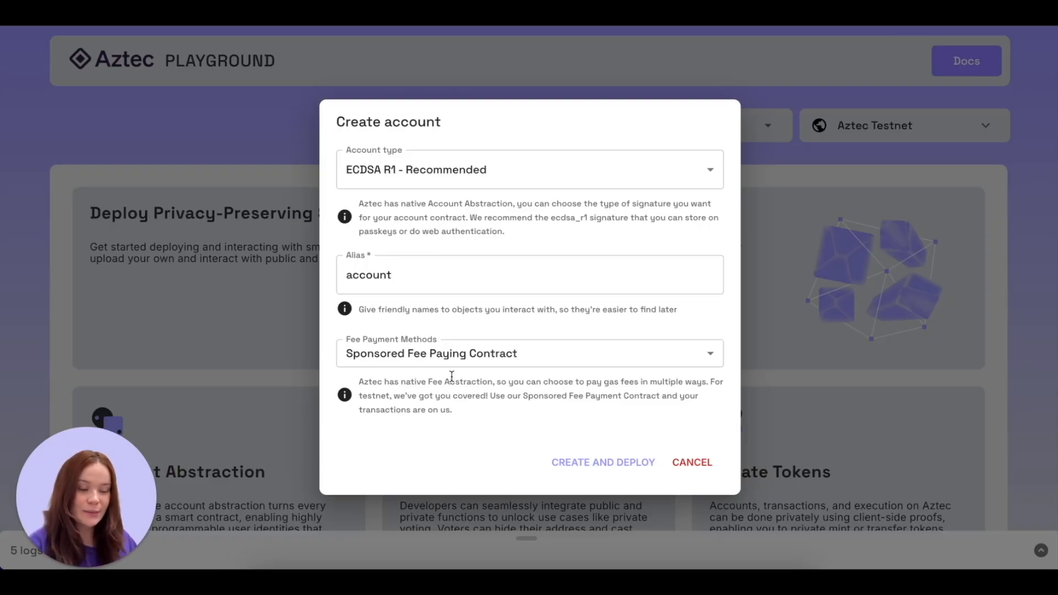
{"action": "mouse_move", "coordinate": [598, 461]}
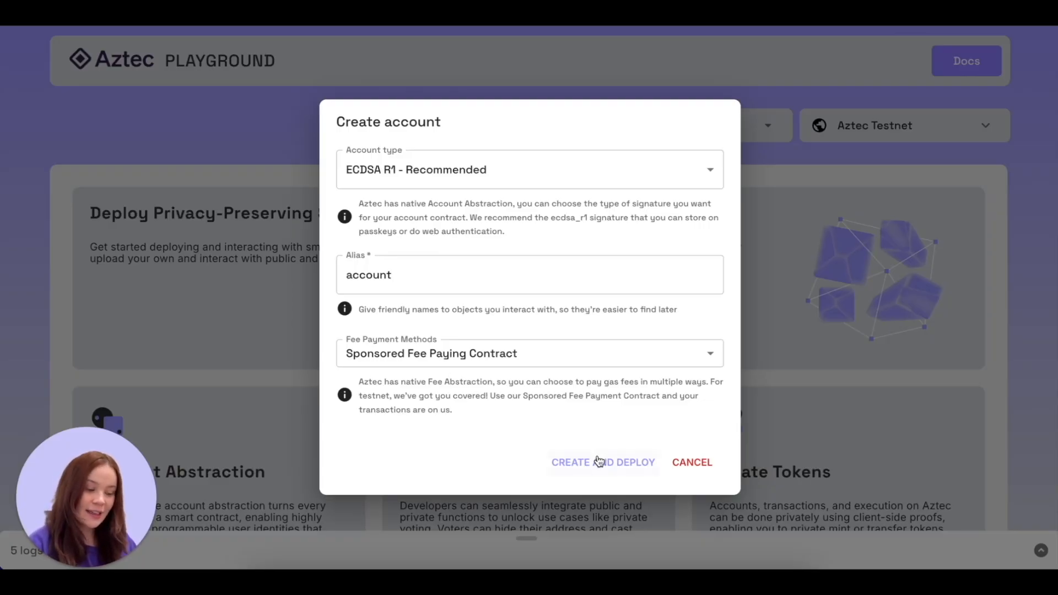
Create and deploy the 'account' ECDSA R1 account on Aztec Testnet.
{"action": "left_click", "coordinate": [603, 462]}
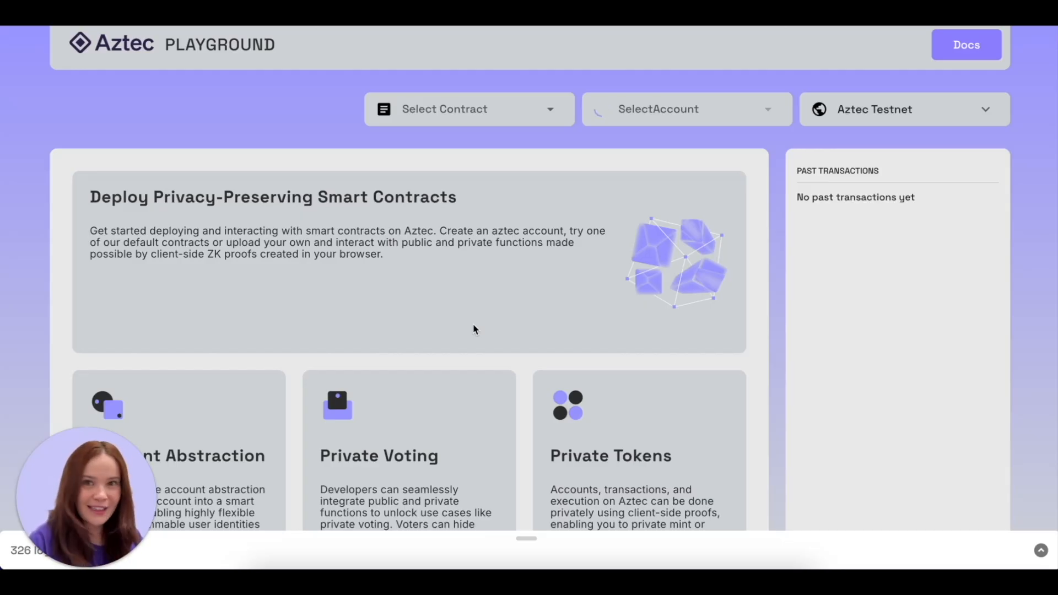
{"action": "scroll", "scroll_direction": "down", "scroll_amount": 3}
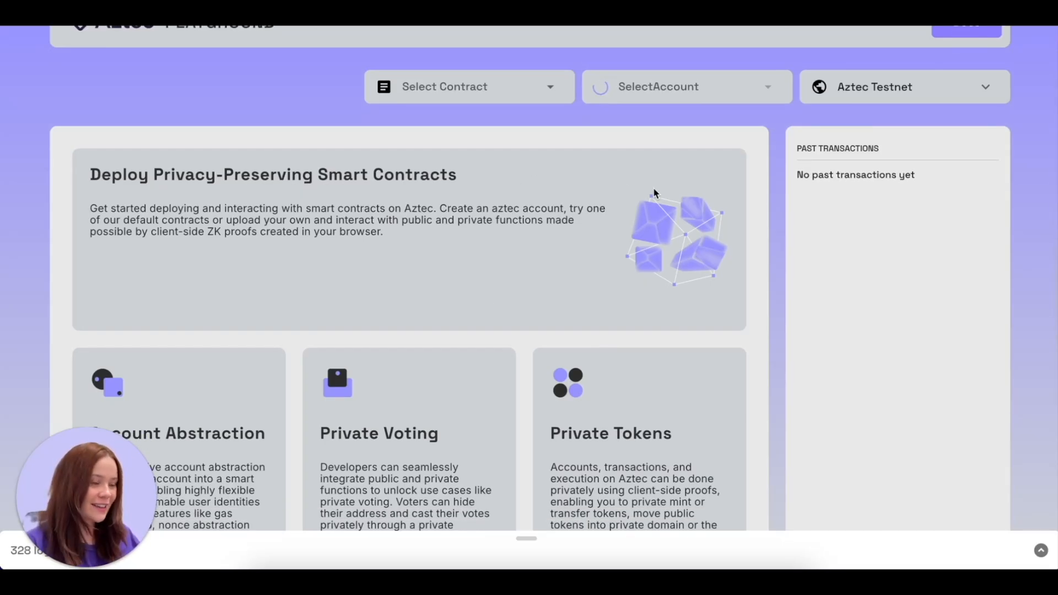